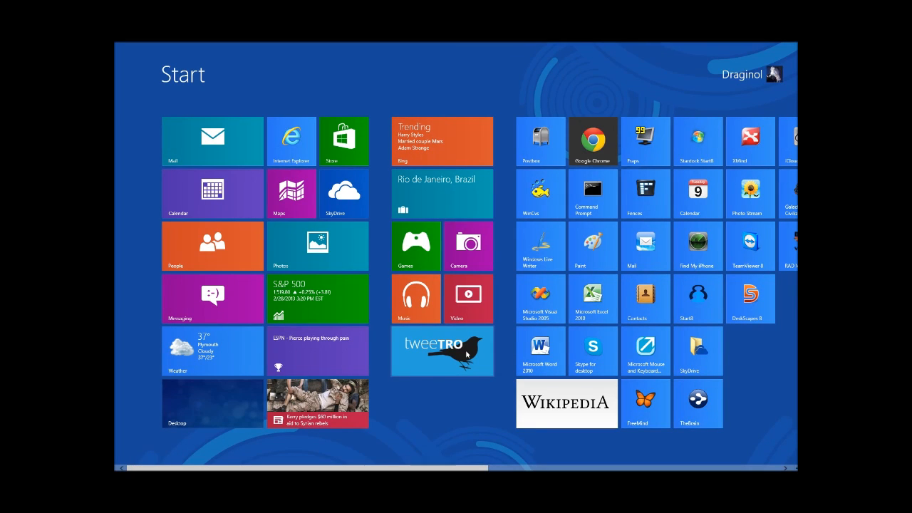
mouse_move(445, 405)
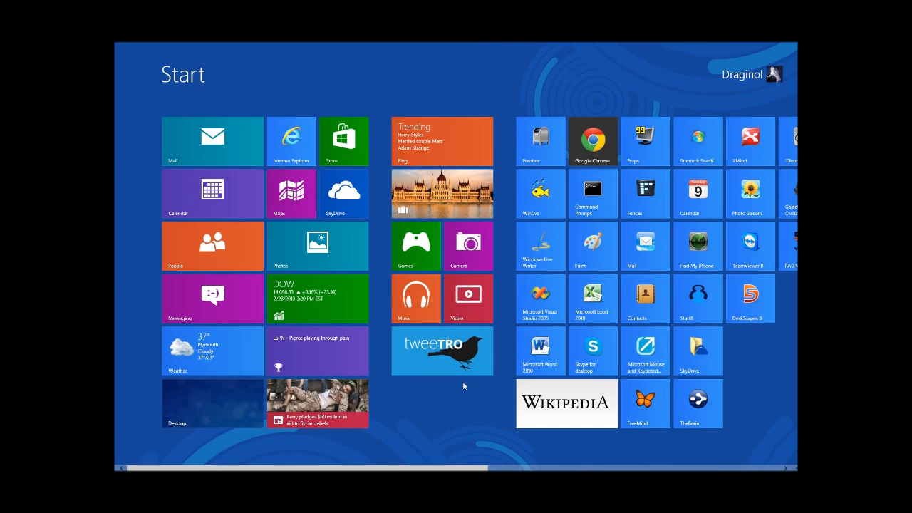
Bring Paint in front of Word and Excel, nudge it up-left, then go back to Start
scroll(right, 3)
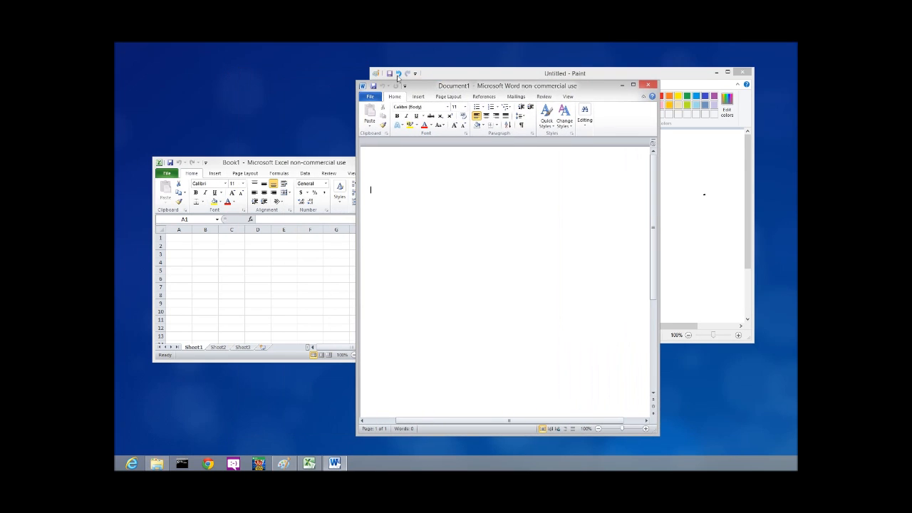
click(564, 72)
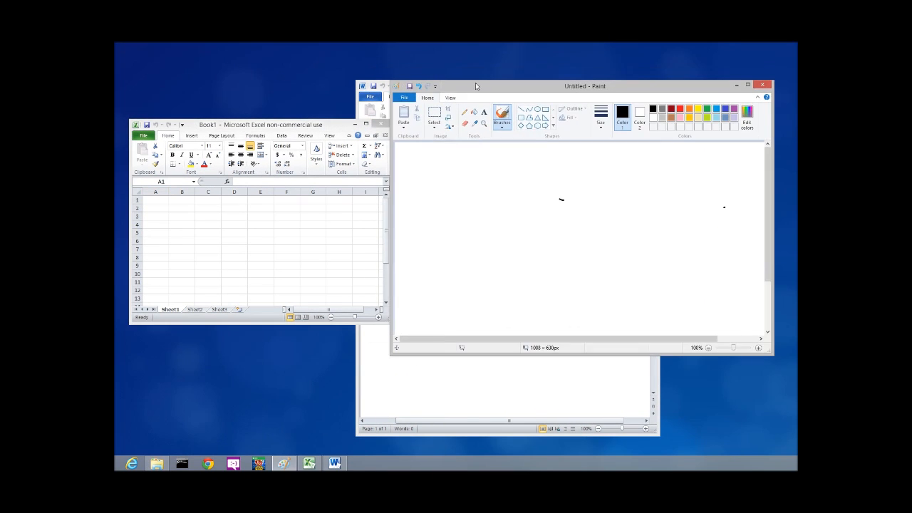
drag(585, 85, 545, 74)
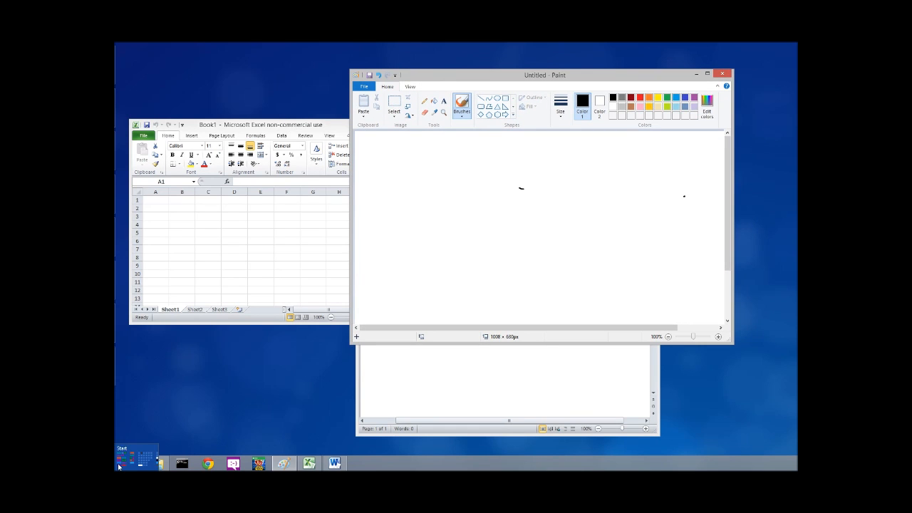
click(121, 463)
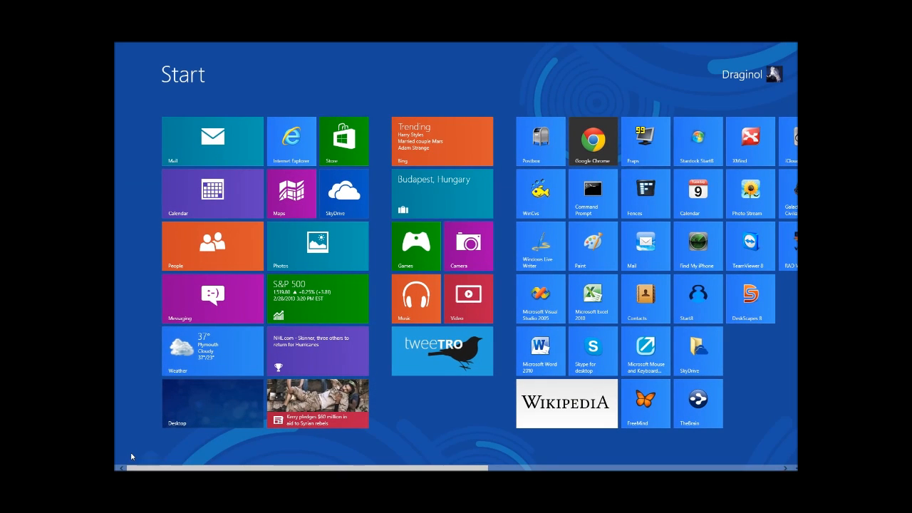
mouse_move(187, 351)
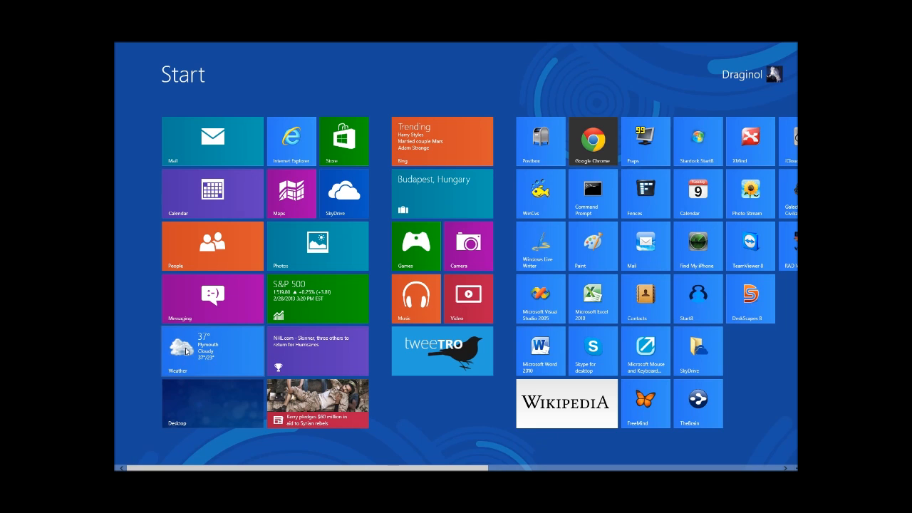
Launch Bing Weather from its Start tile to see the Plymouth, MI forecast
click(212, 351)
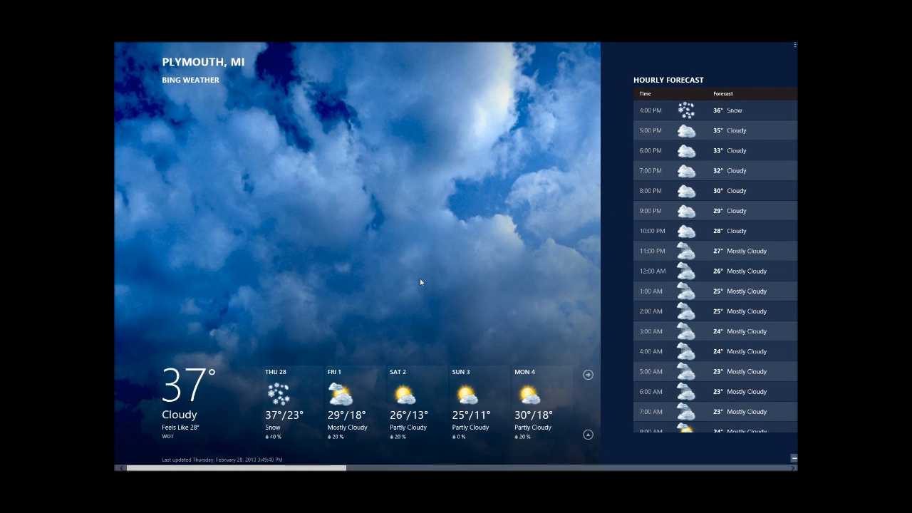
mouse_move(516, 148)
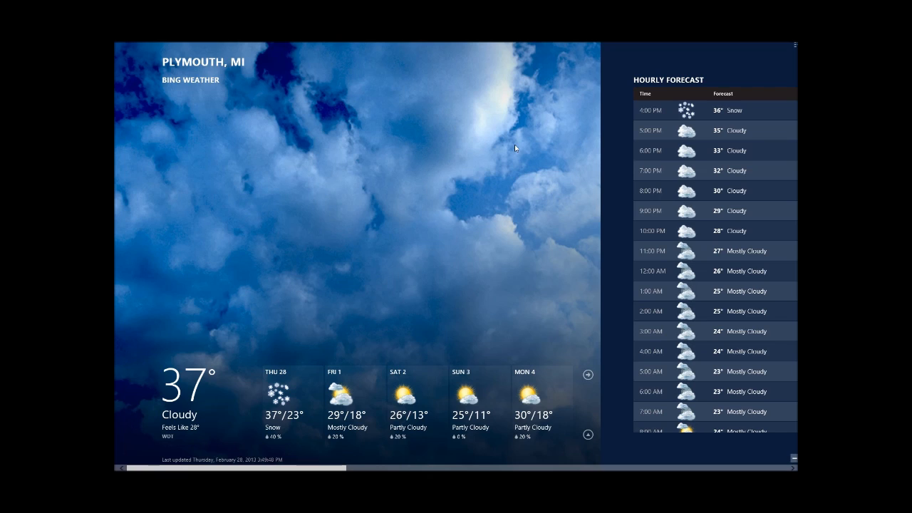
mouse_move(683, 188)
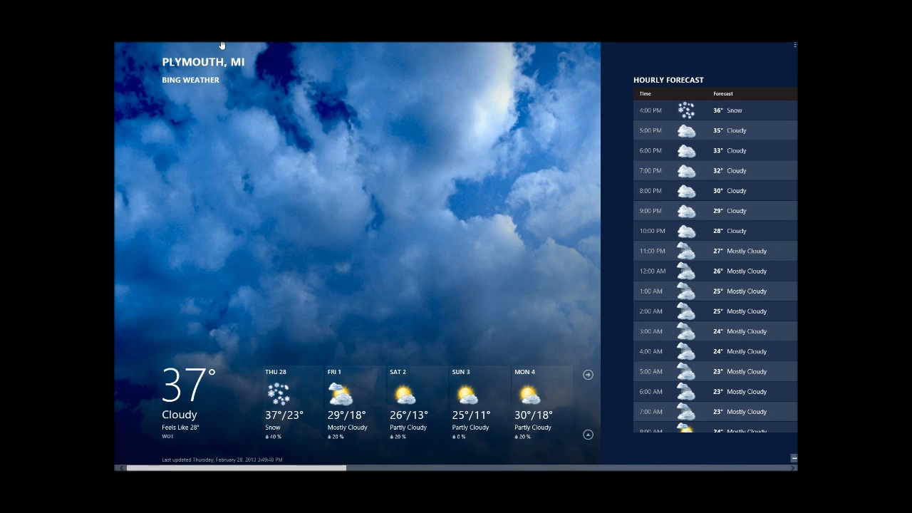
mouse_move(226, 51)
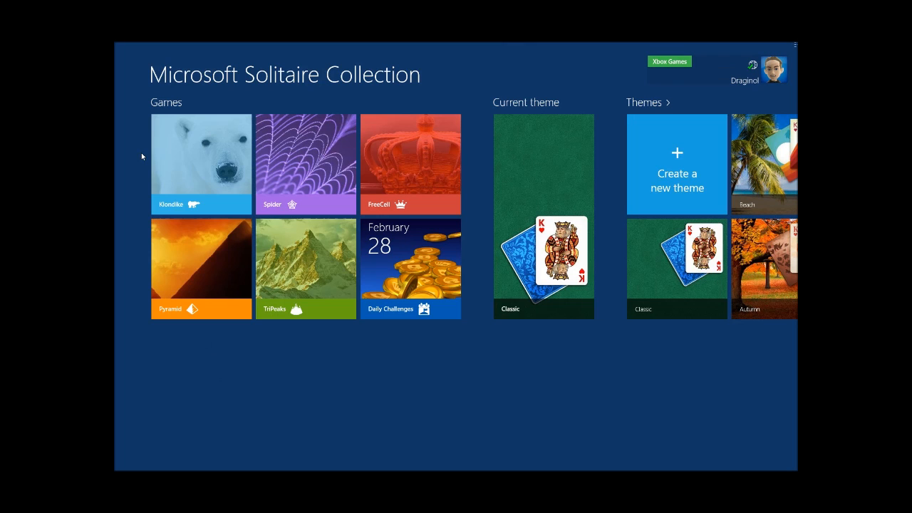
Start a Klondike game and dismiss the How to play help
click(200, 164)
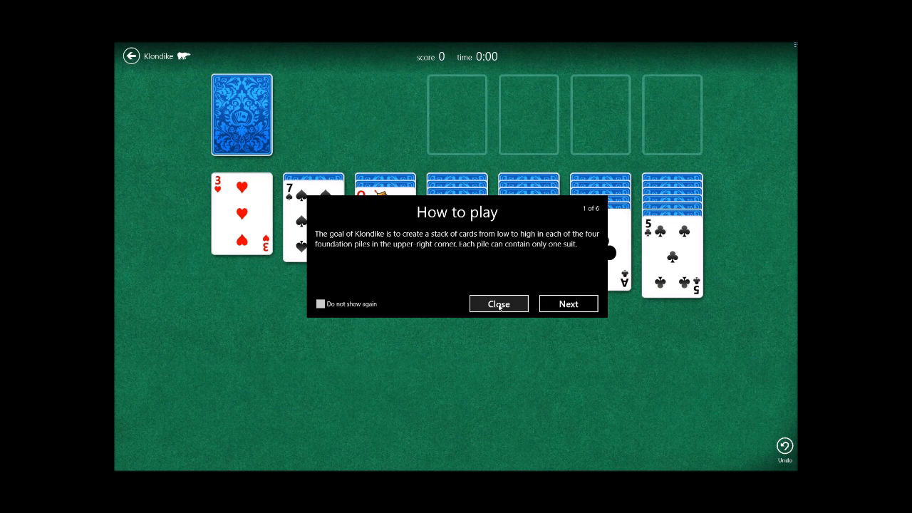
click(499, 303)
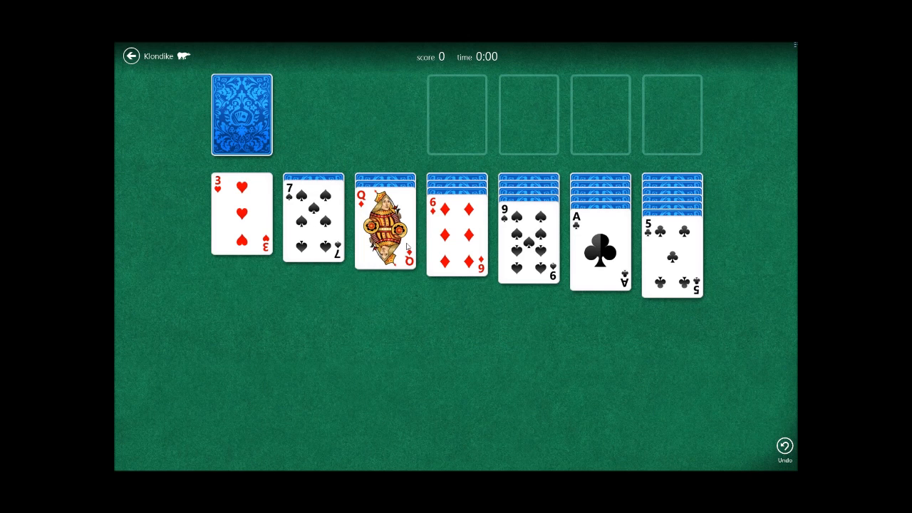
mouse_move(620, 223)
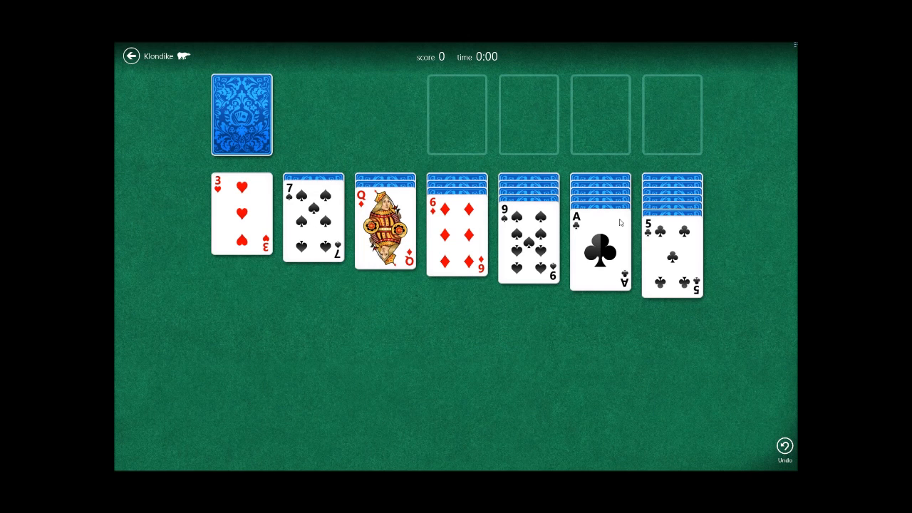
mouse_move(790, 49)
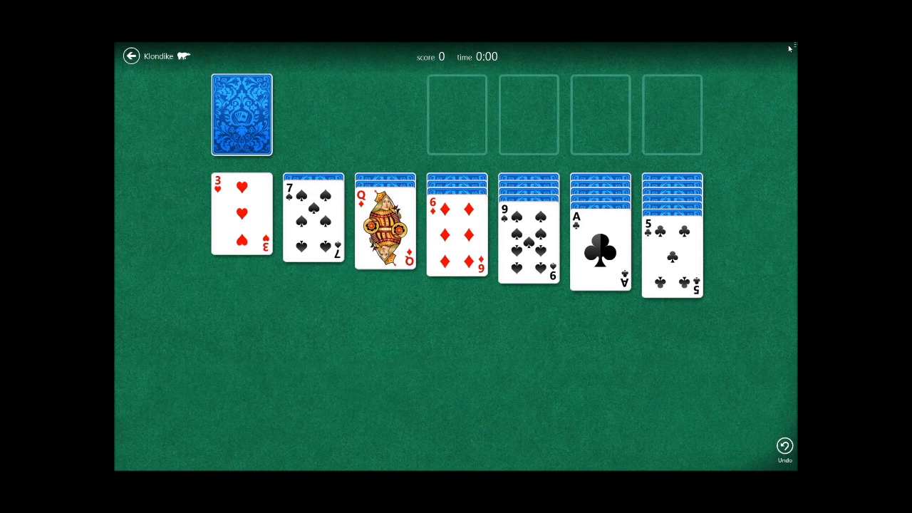
mouse_move(431, 240)
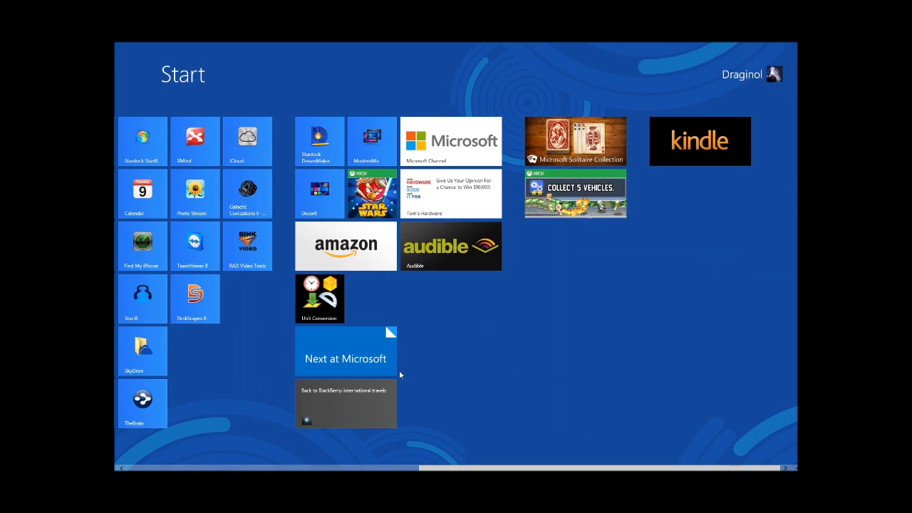
mouse_move(499, 319)
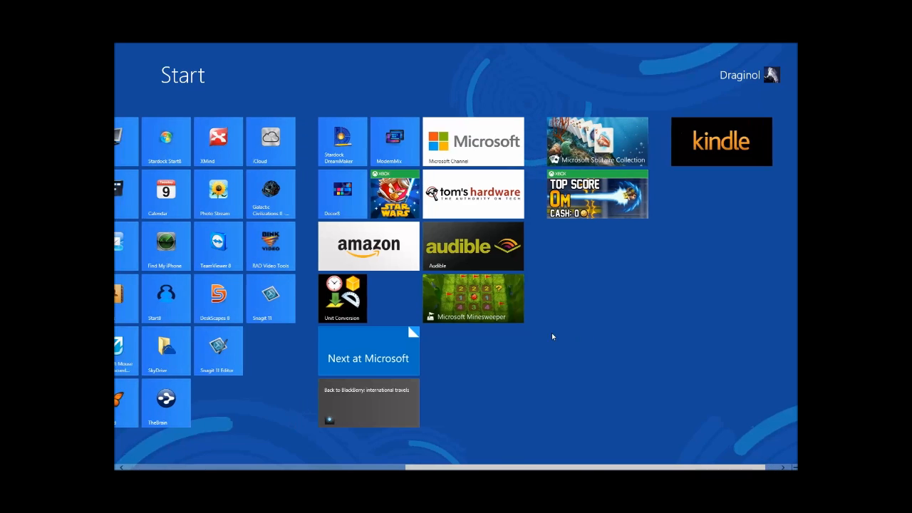
Scroll the Start screen back toward the Store tile
scroll(left, 3)
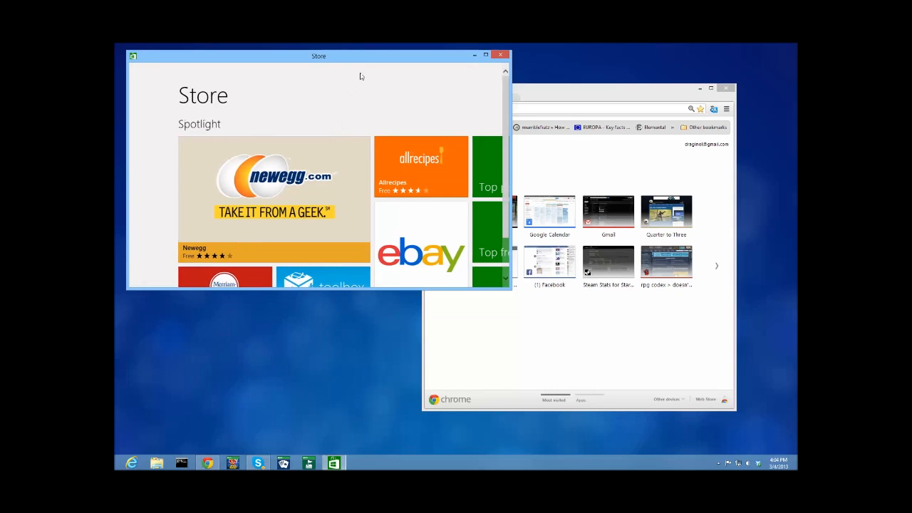
Move the Store window lower right and bring up its taskbar button menu
drag(319, 56, 356, 88)
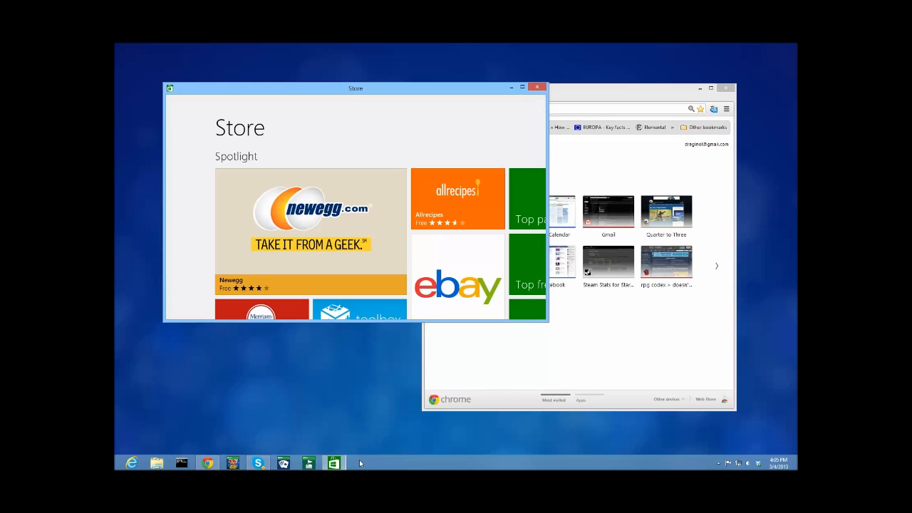
mouse_move(334, 464)
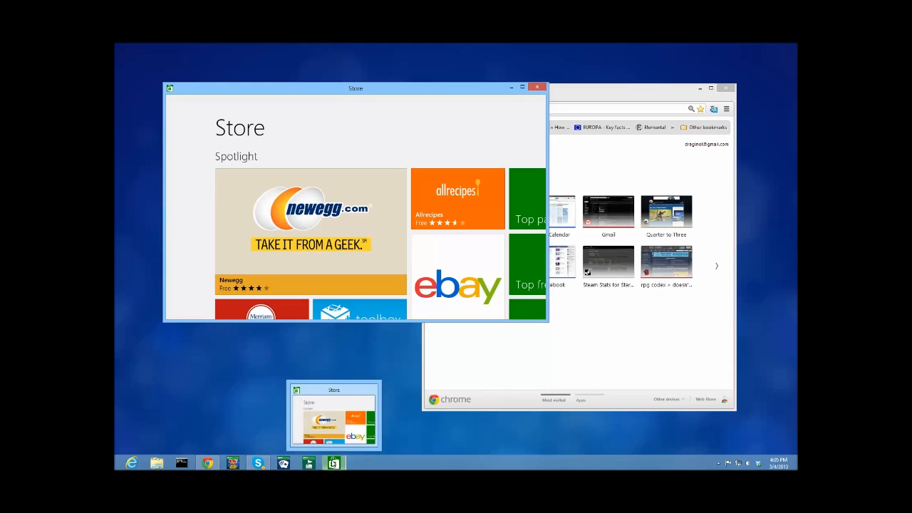
right_click(334, 416)
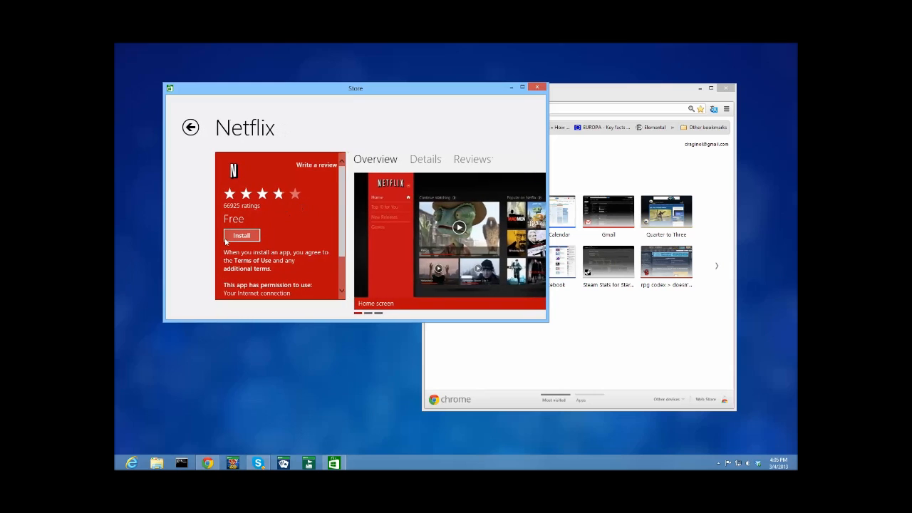
Install Netflix, refocus the Store window, and launch Minesweeper from the taskbar
click(242, 235)
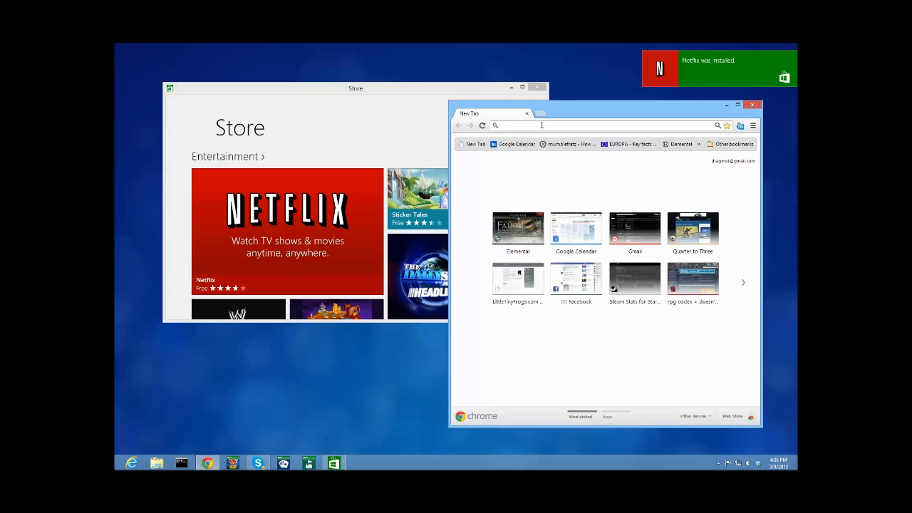
click(355, 89)
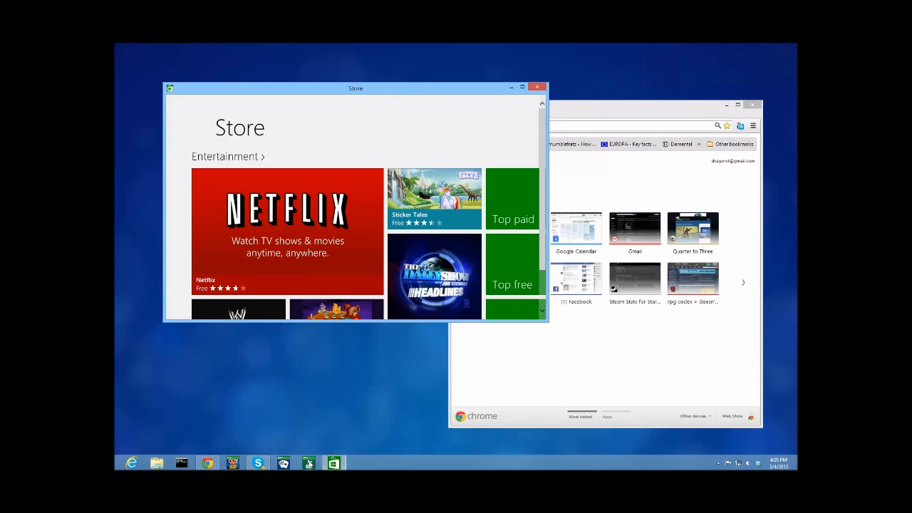
click(308, 463)
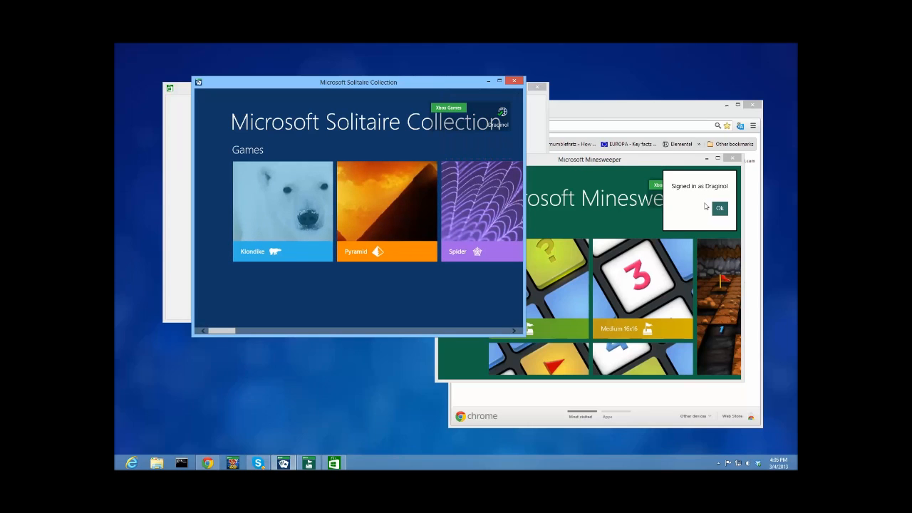
Dismiss the sign-in notice, start an Easy 9x9 game and uncover several squares, then head to Start
click(718, 208)
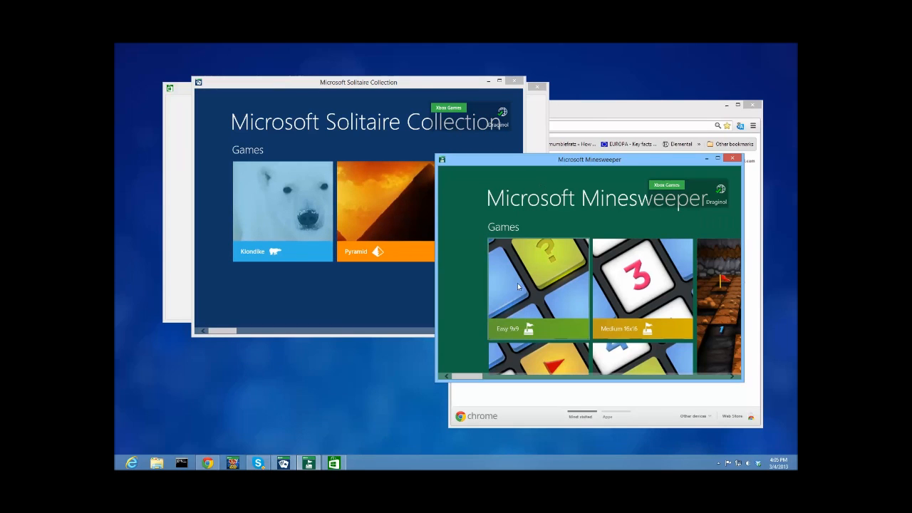
click(537, 288)
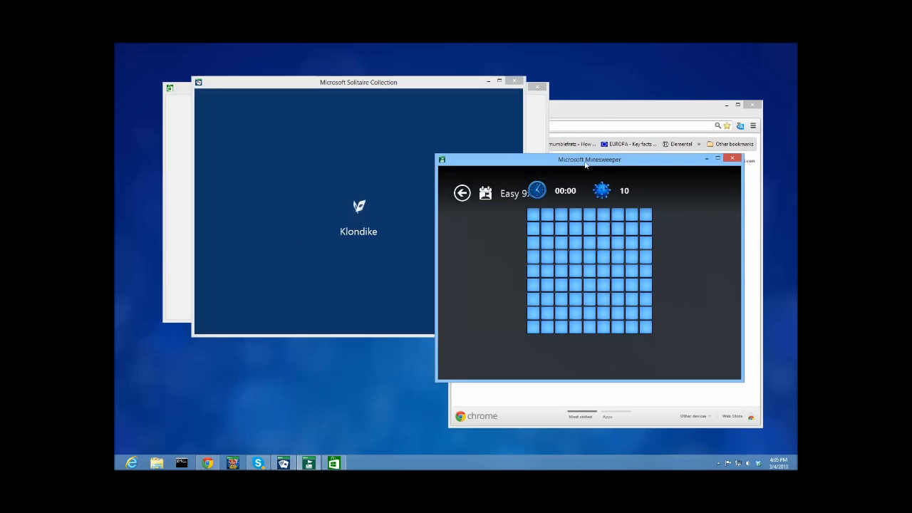
click(644, 214)
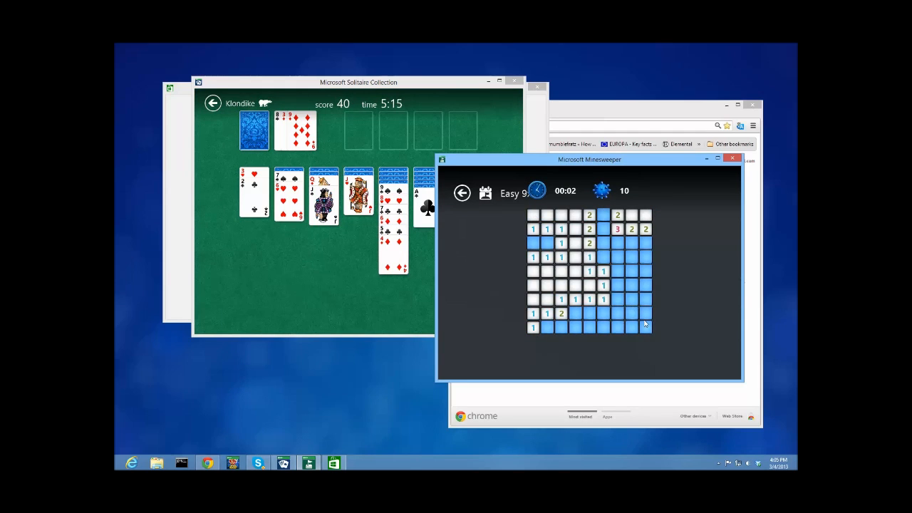
click(646, 328)
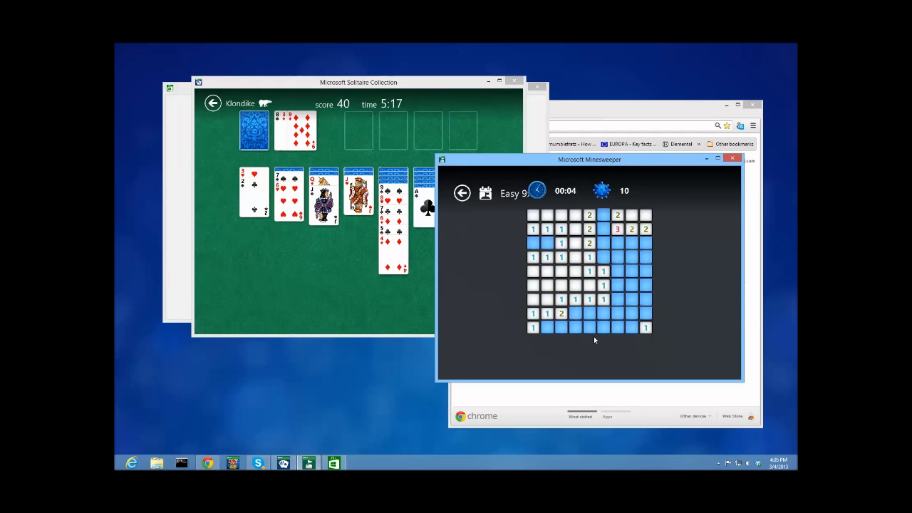
click(548, 327)
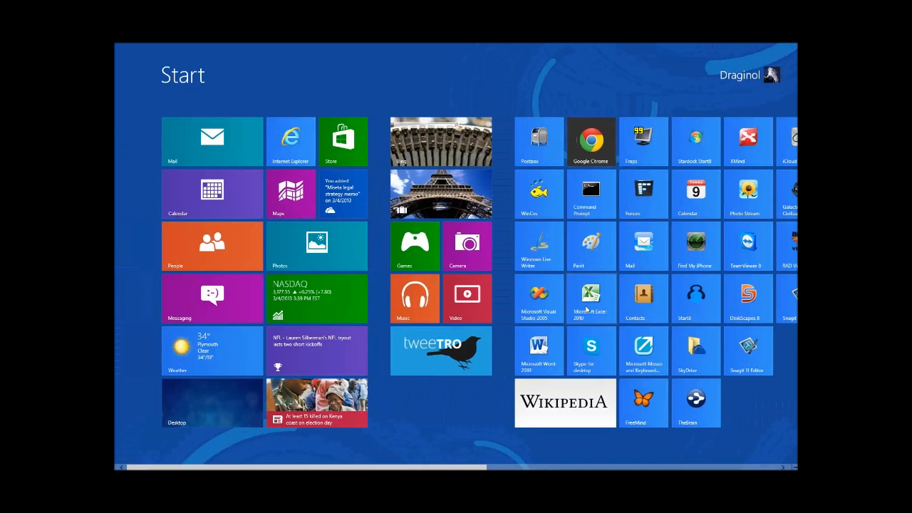
scroll(right, 3)
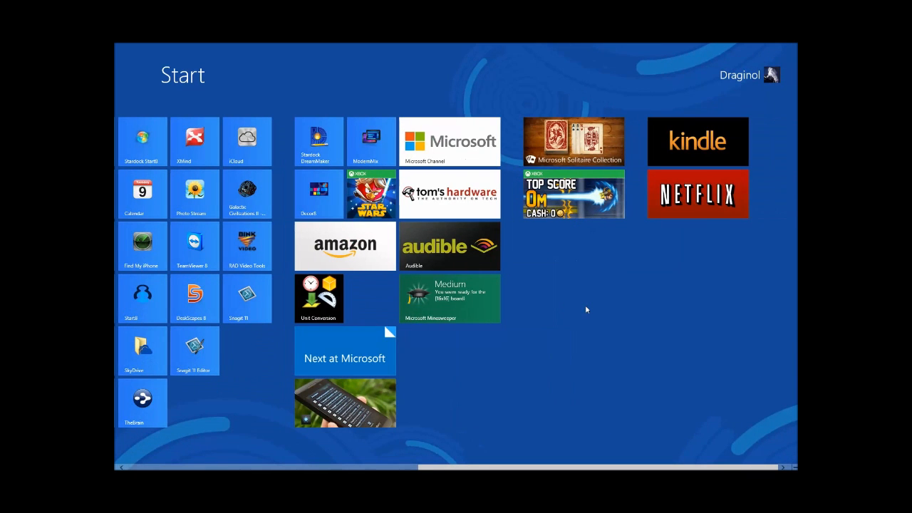